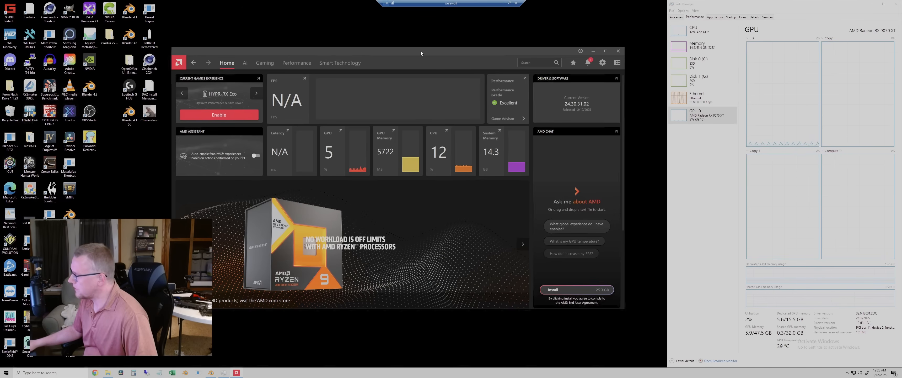
Step: Dismiss the Adrenalin home overview of GPU and system usage figures
click(219, 115)
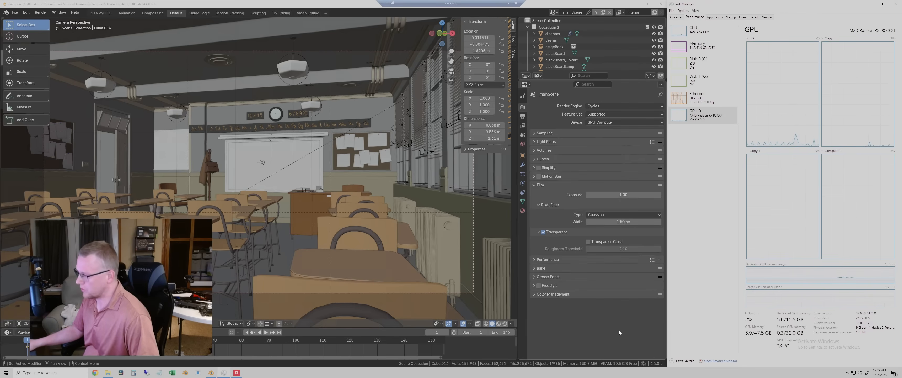
Step: Check the Task Manager CPU, memory and GPU usage graphs while the classroom scene loads
click(694, 30)
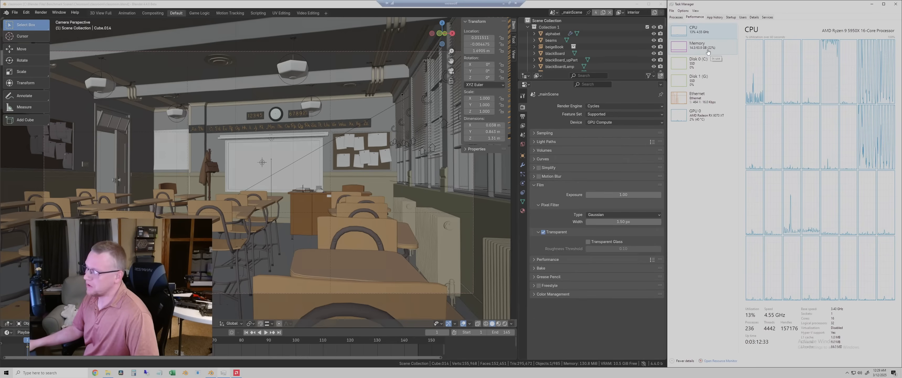
click(702, 47)
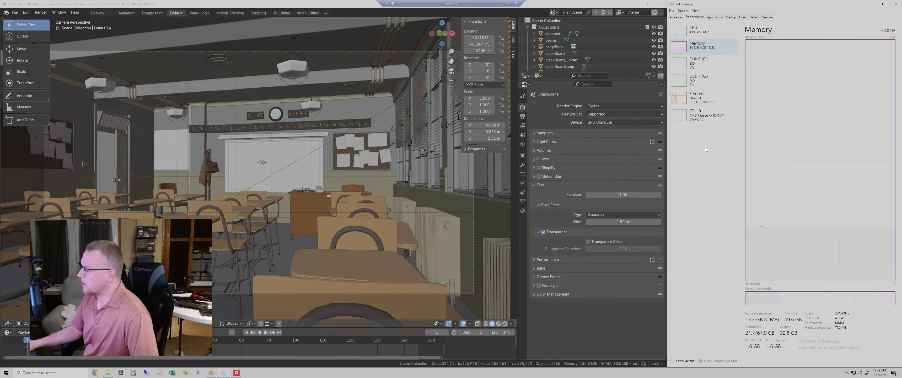
click(702, 114)
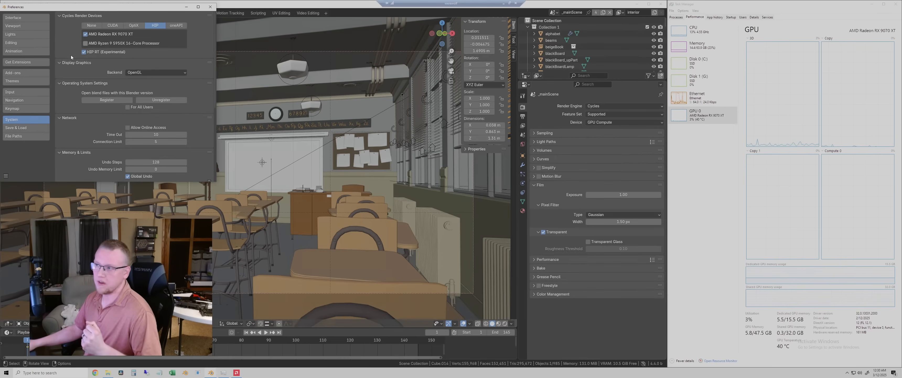
mouse_move(124, 58)
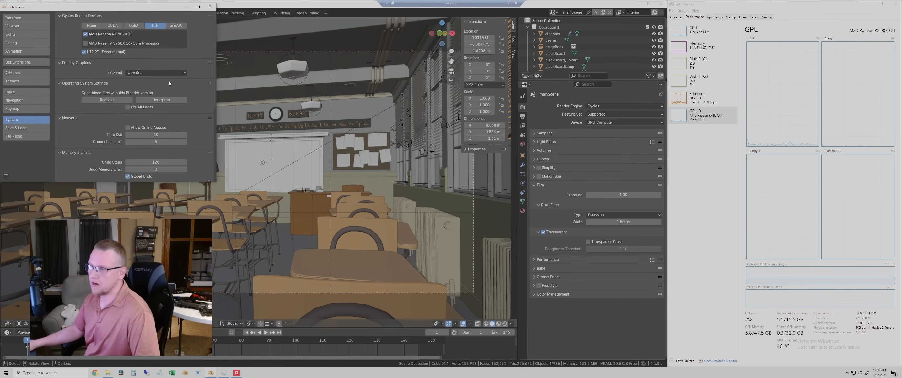
Step: Save the HIP / RX 9070 XT render device preferences and close the Preferences window
click(6, 176)
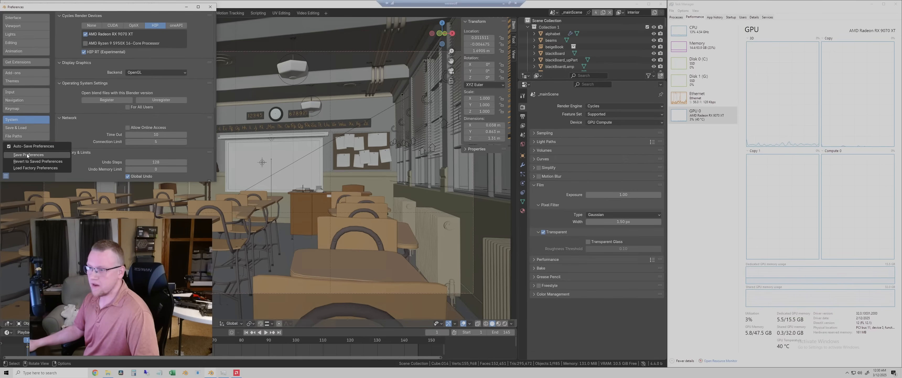
click(28, 154)
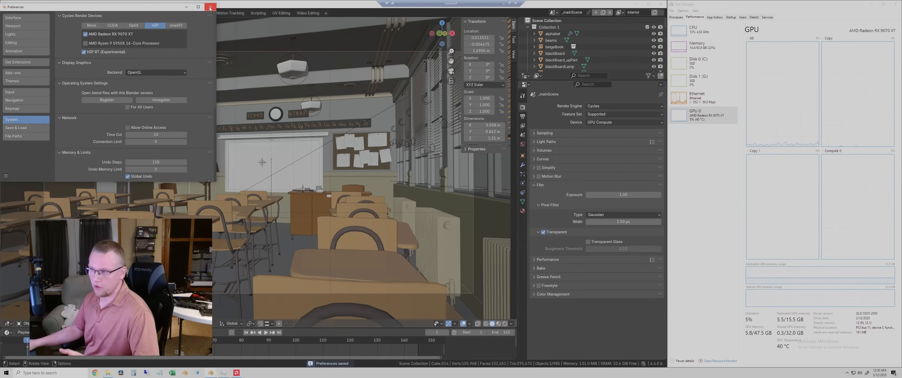
click(210, 7)
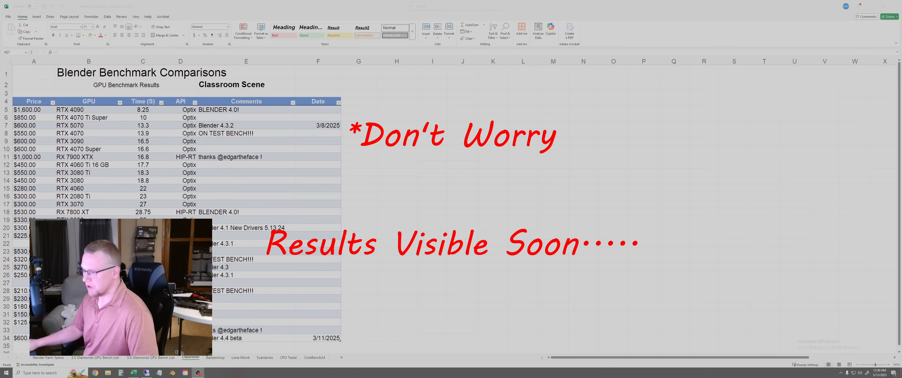
Step: Load the next benchmark scene after the classroom file
click(396, 291)
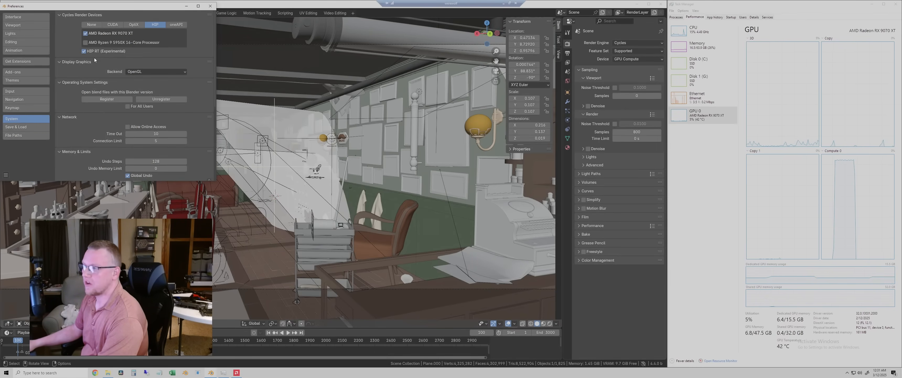
Step: Start a still render of the barbershop scene via Render > Render Image
click(41, 13)
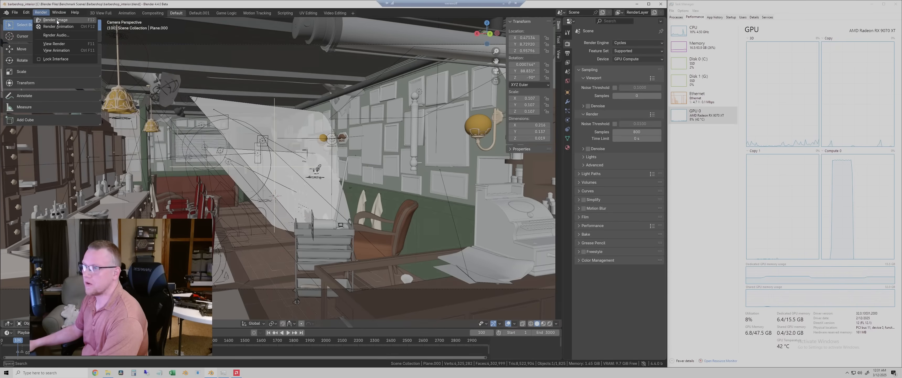
click(55, 20)
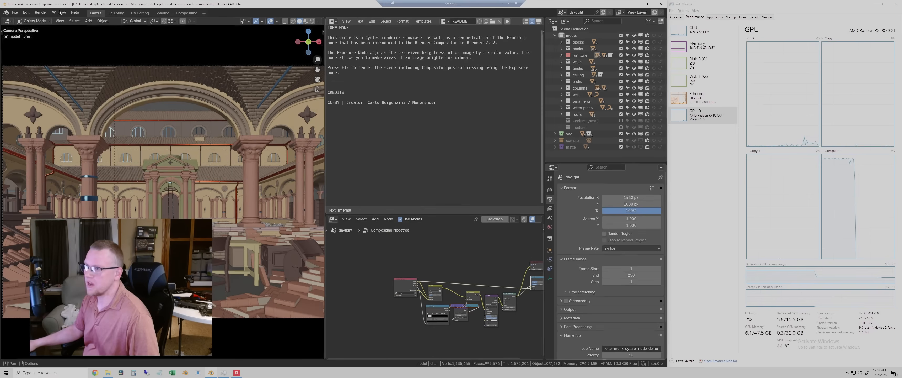
Step: Start rendering the Lone Monk scene with F12
key(F12)
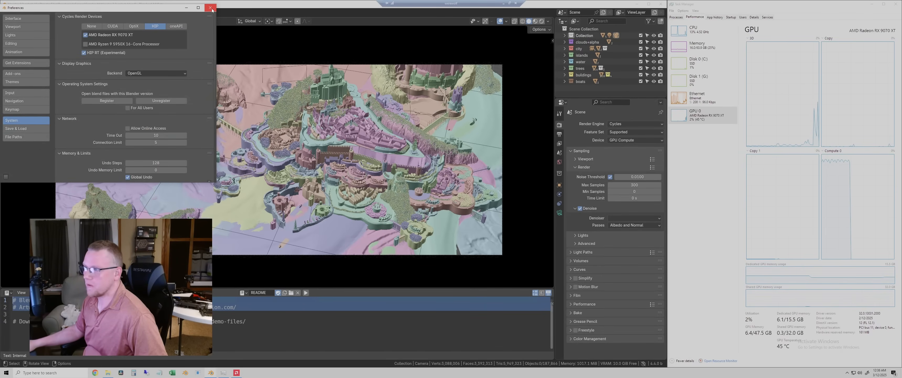
Step: Close the Preferences window over the island town scene
click(210, 8)
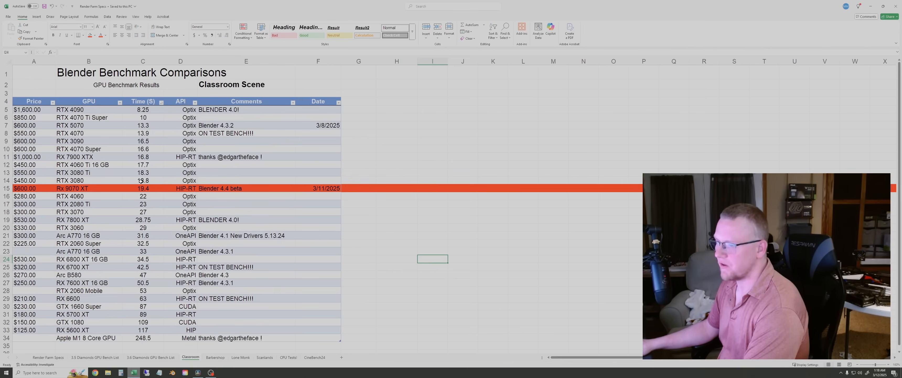
Step: Compare the RTX 4060, RTX 3080, RTX 4060 Ti 16 GB and RX 7900 XTX Classroom results
click(89, 197)
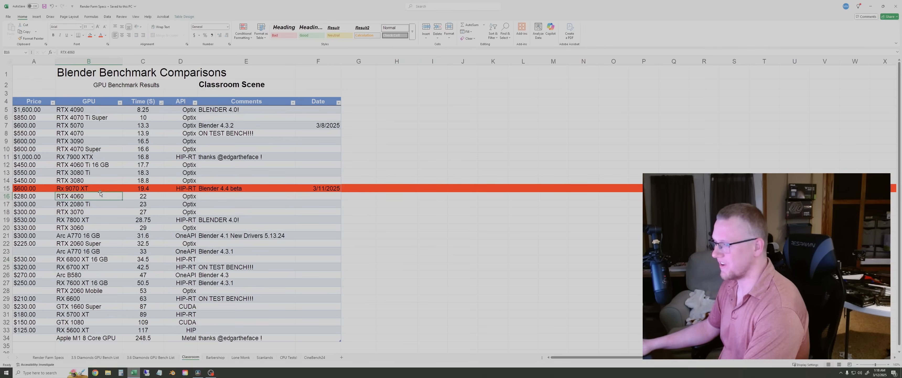
click(89, 181)
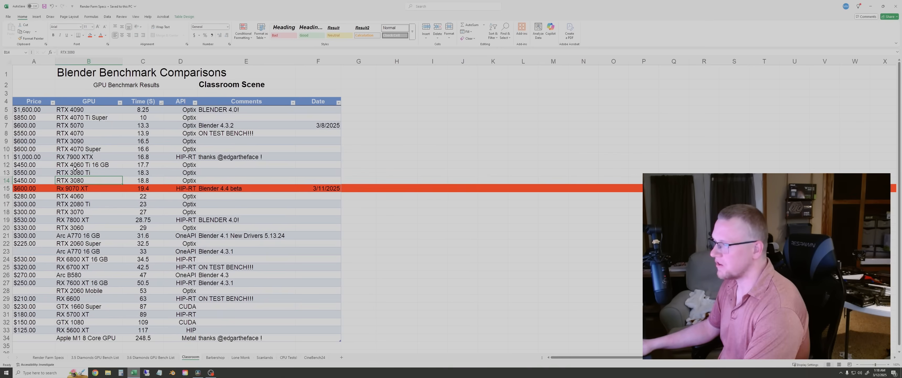
click(88, 165)
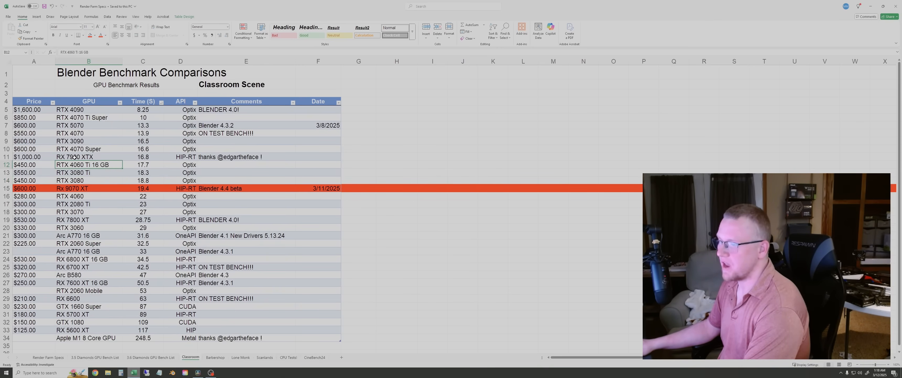
click(70, 157)
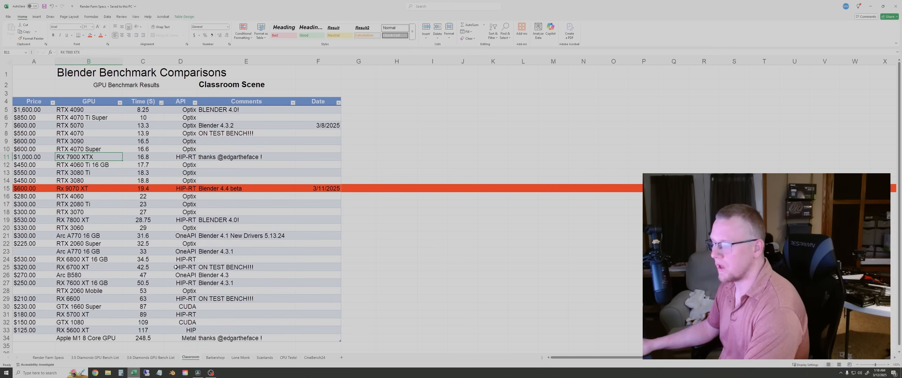
mouse_move(238, 253)
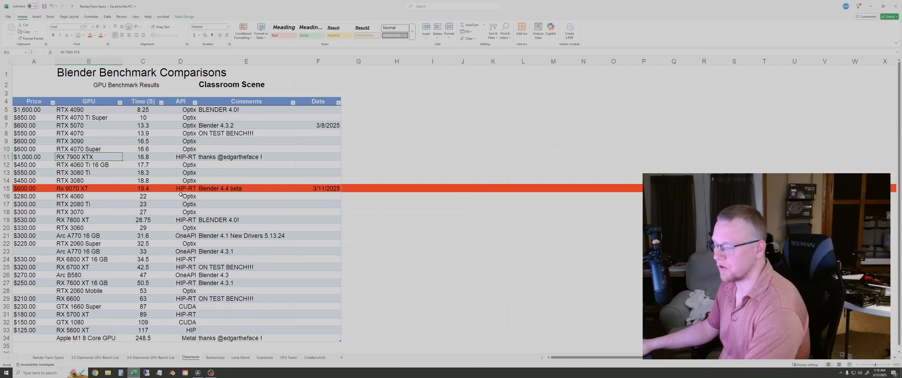
mouse_move(214, 365)
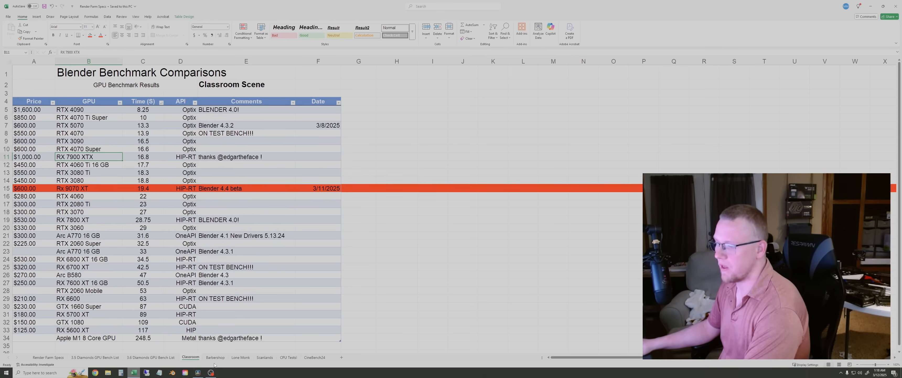
Step: Review the Barbershop sheet's RX 7900 XTX entry, then move to the Lone Monk sheet
click(215, 357)
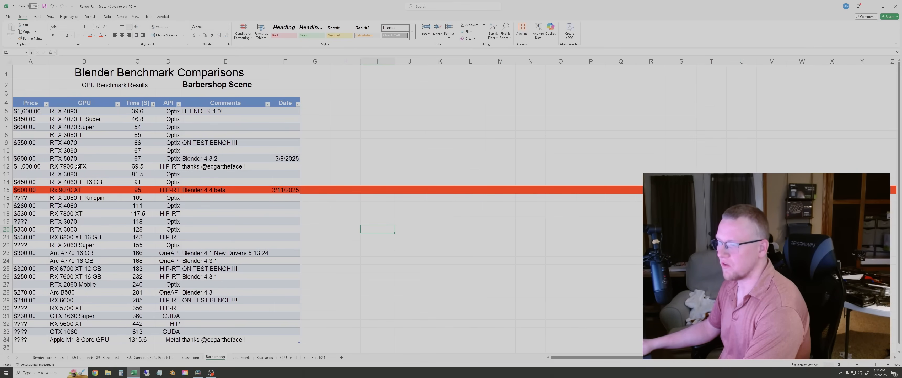
click(84, 166)
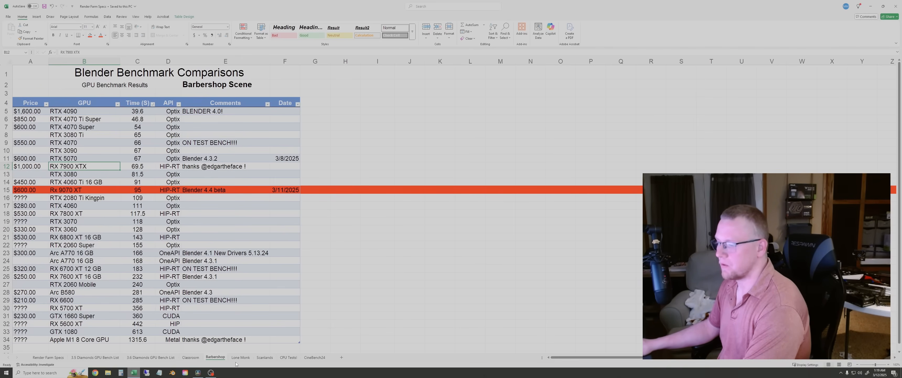
click(241, 357)
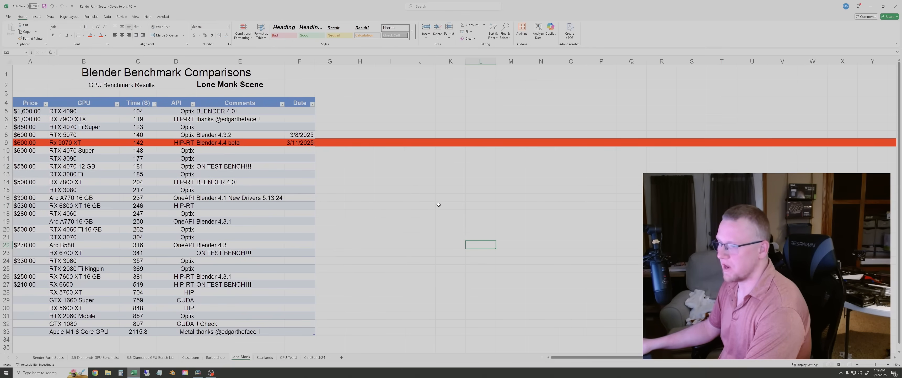
mouse_move(411, 213)
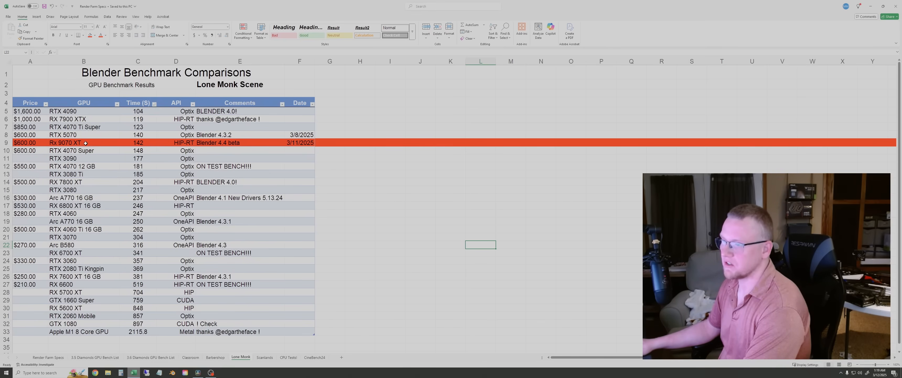
Step: Inspect the RTX 5070 Lone Monk entry, then switch to the Scanlands sheet
click(84, 135)
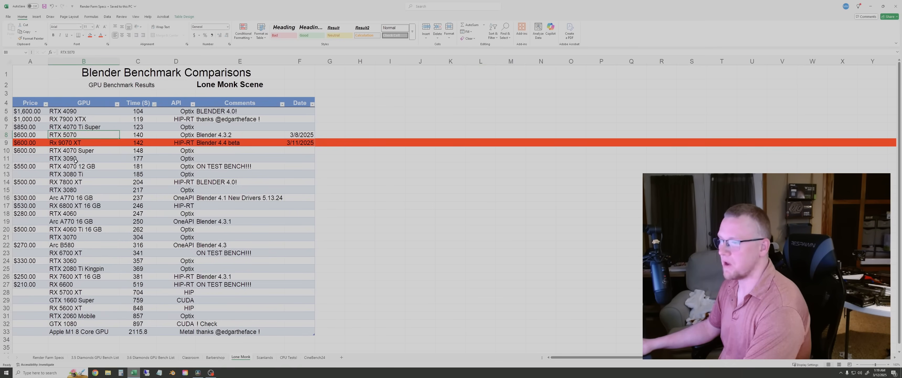
mouse_move(109, 147)
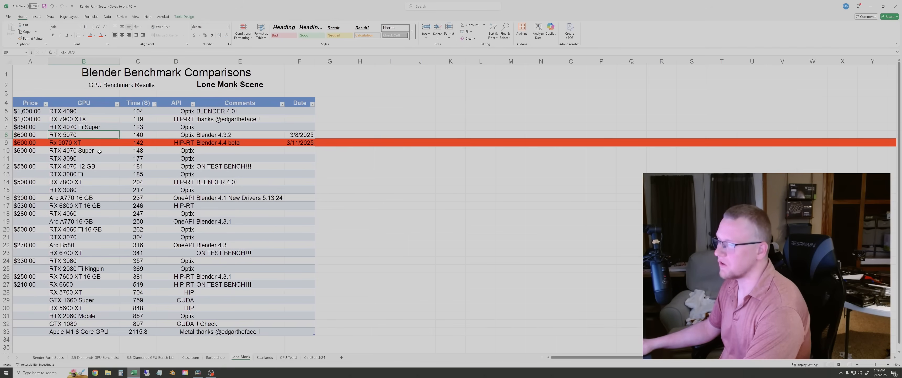
mouse_move(427, 226)
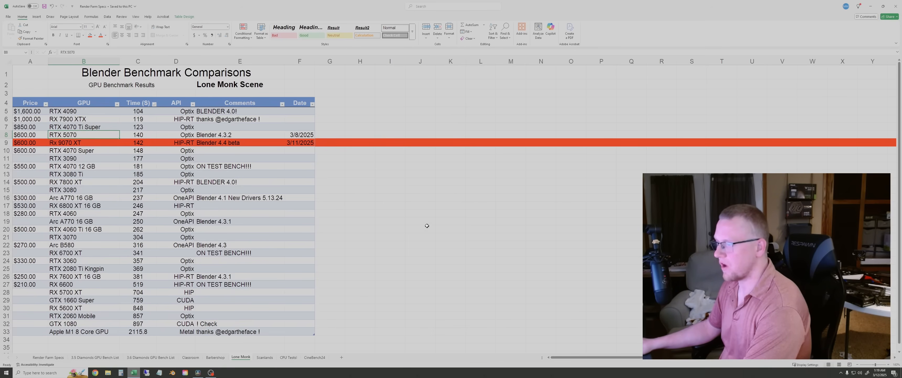
mouse_move(429, 215)
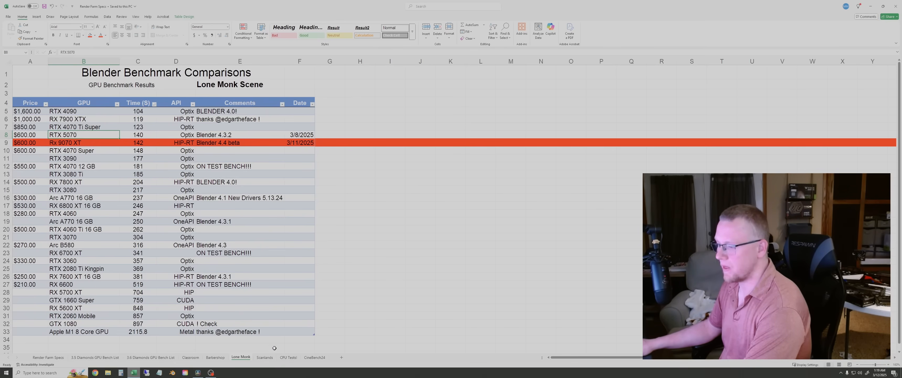
click(265, 357)
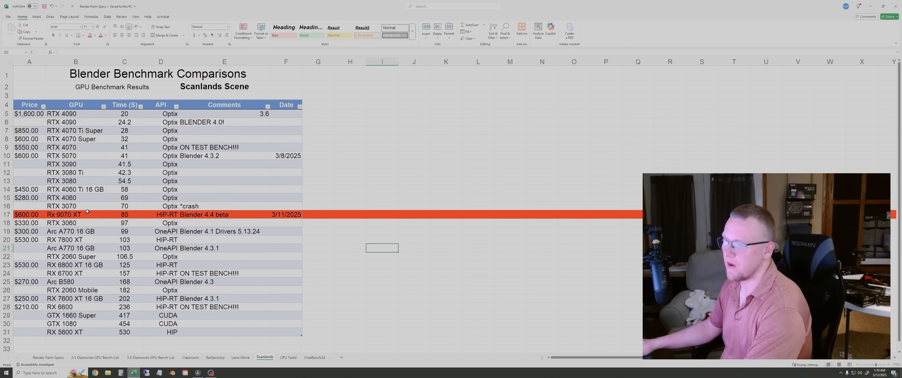
Step: Compare the RX 9070 XT (85 s) against the RTX 4060 Ti 16 GB (58 s) on Scanlands, then deselect
click(65, 214)
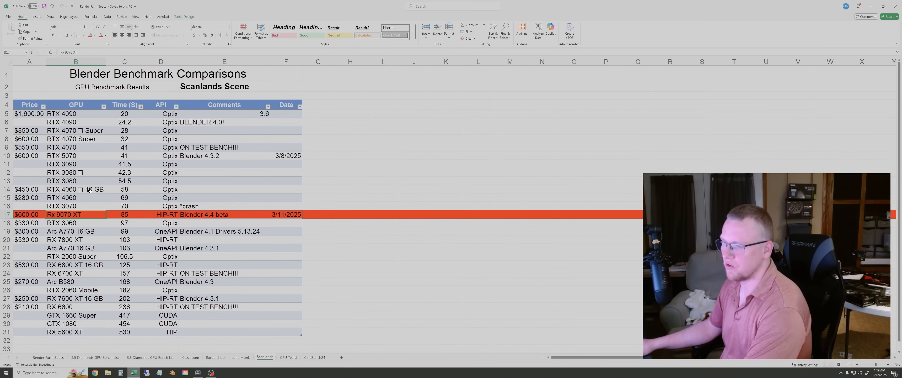
click(75, 189)
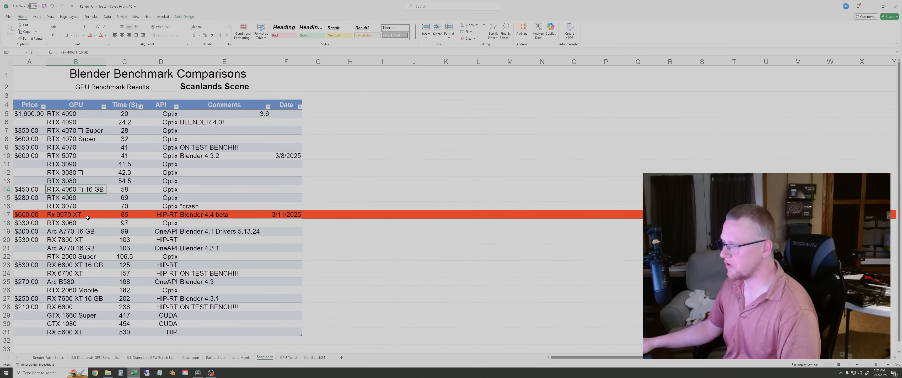
click(478, 256)
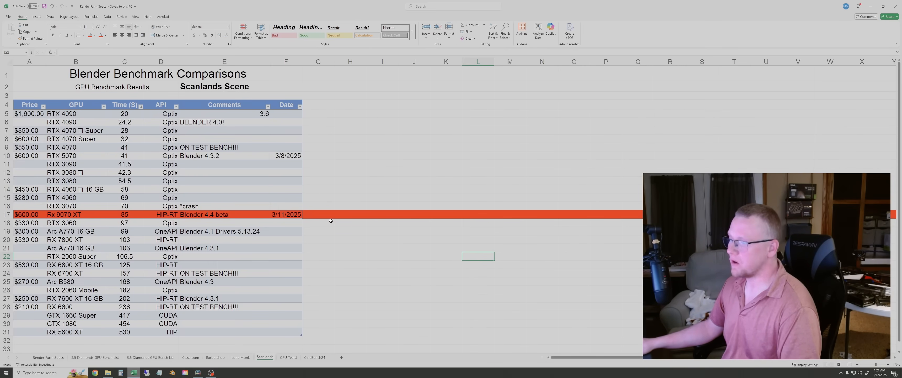
mouse_move(323, 203)
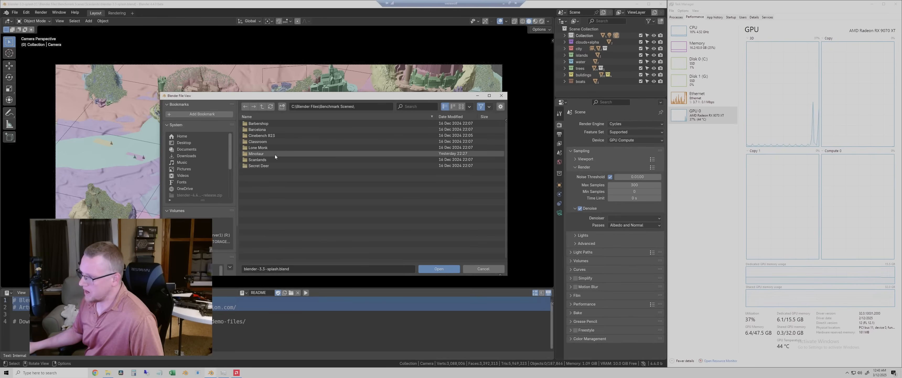
Step: Open Minotaur Animation Practice Clothed.blend from the Minotaur benchmark scenes folder
double_click(256, 154)
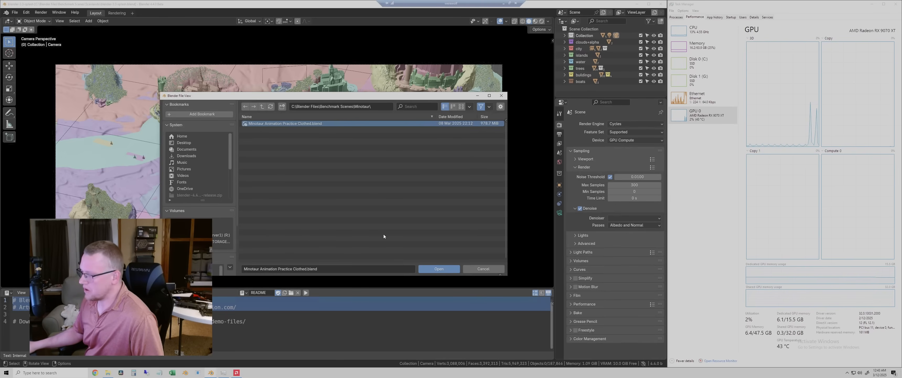
click(439, 268)
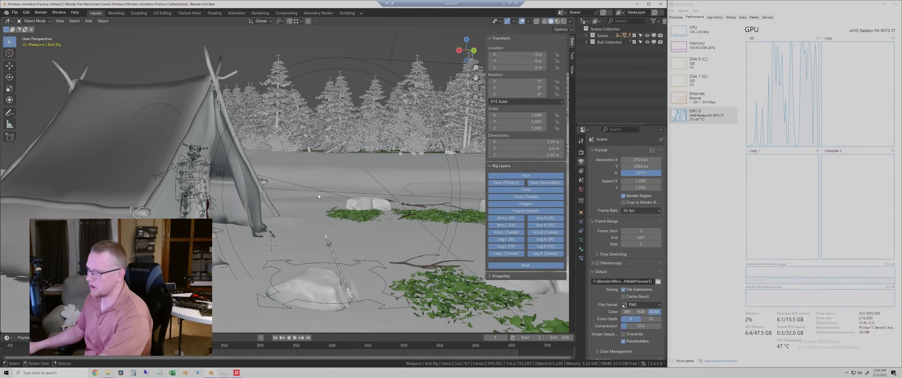
Step: Start playback of the Minotaur campsite animation in the viewport
click(295, 337)
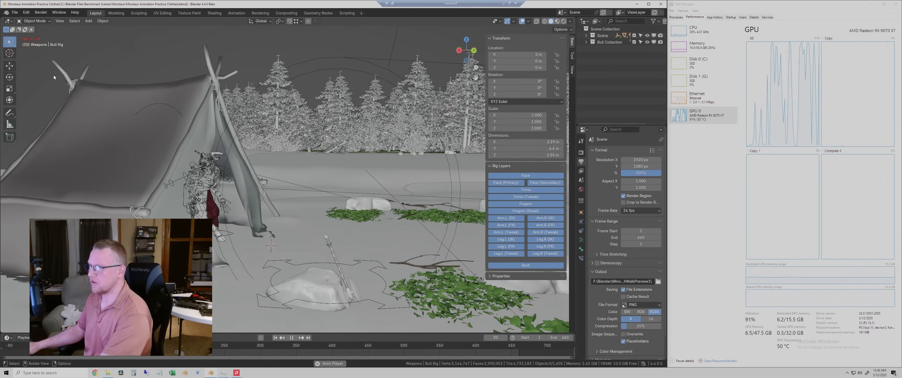